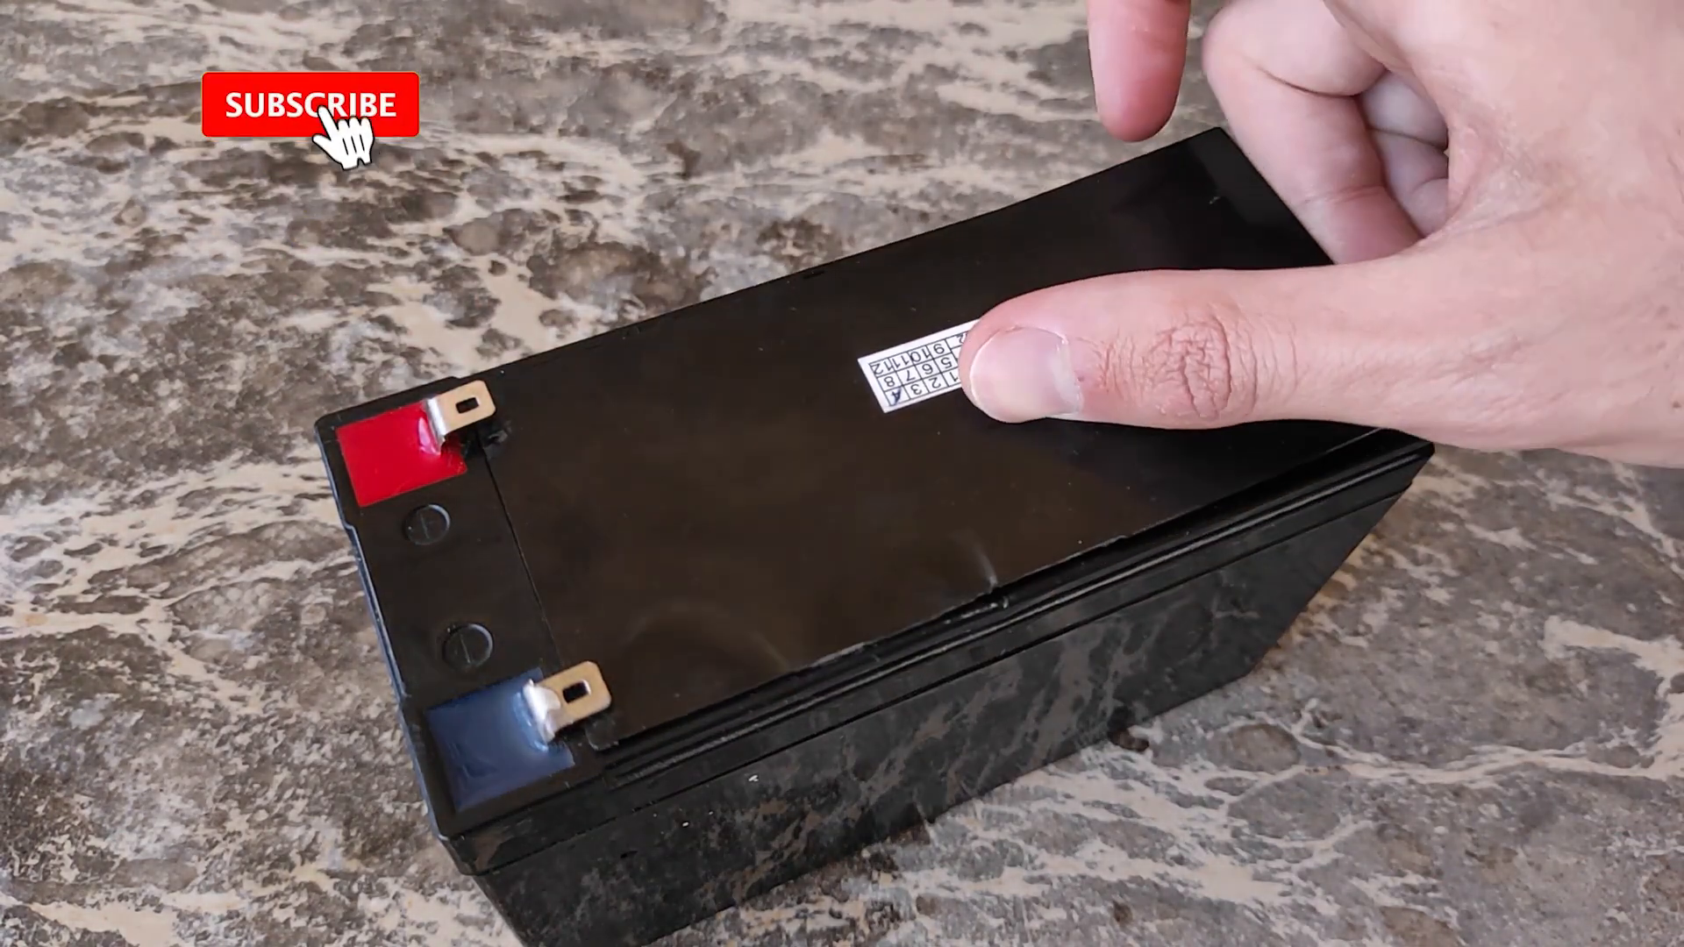
{"action": "left_click", "coordinate": [305, 104]}
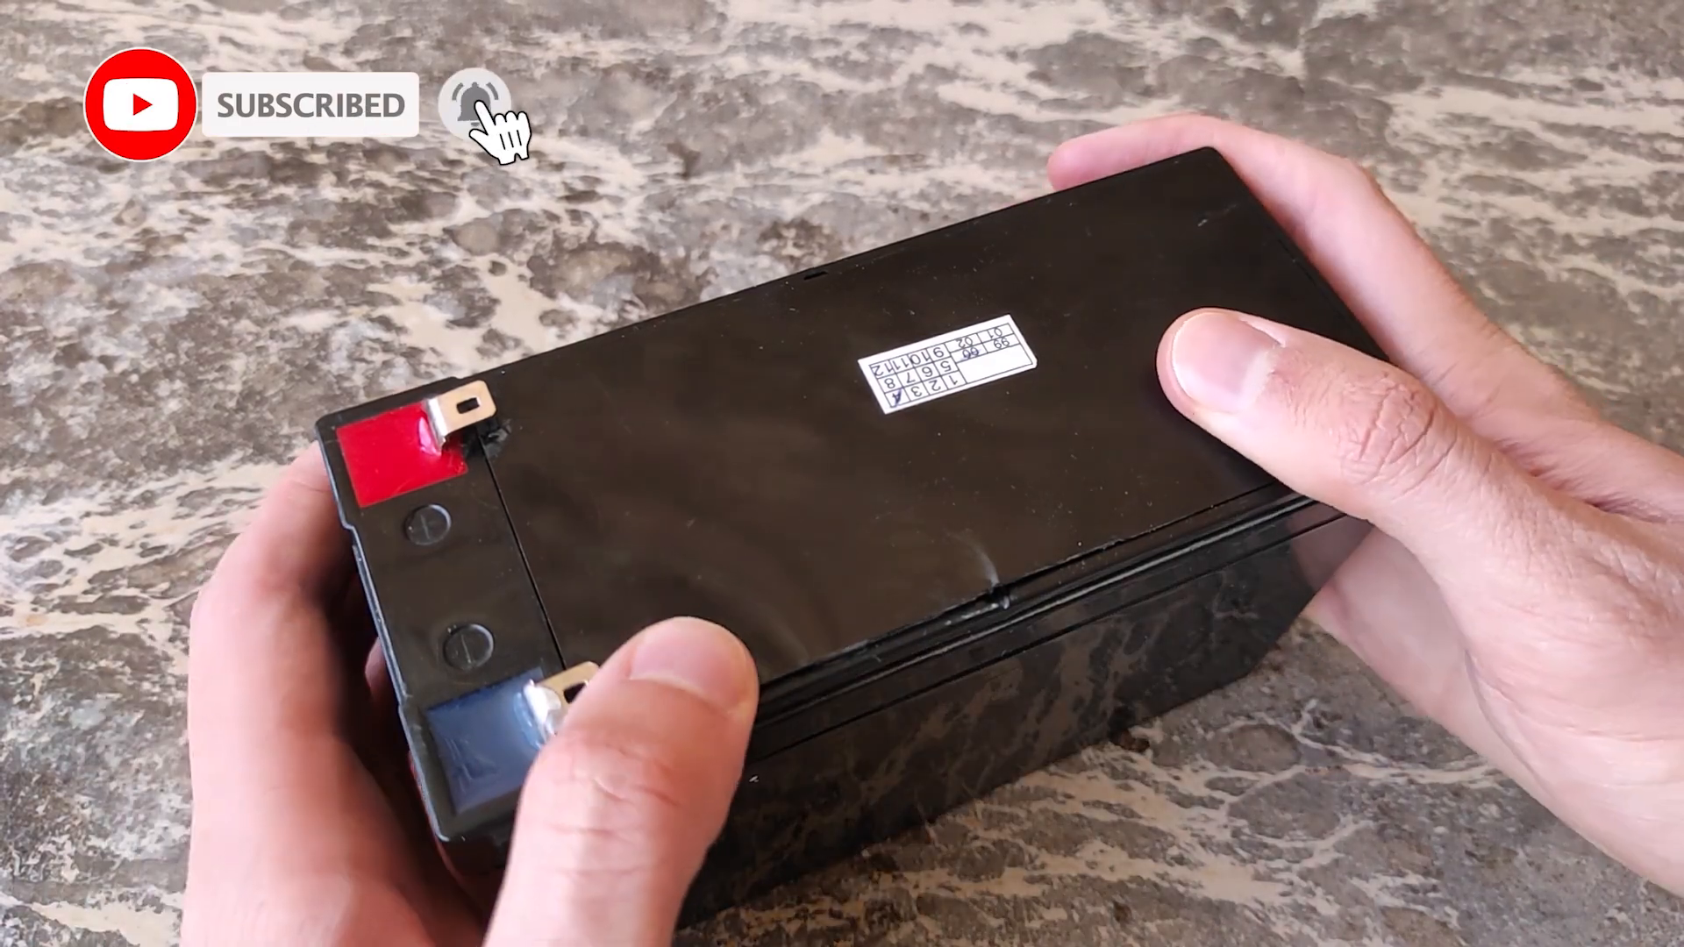